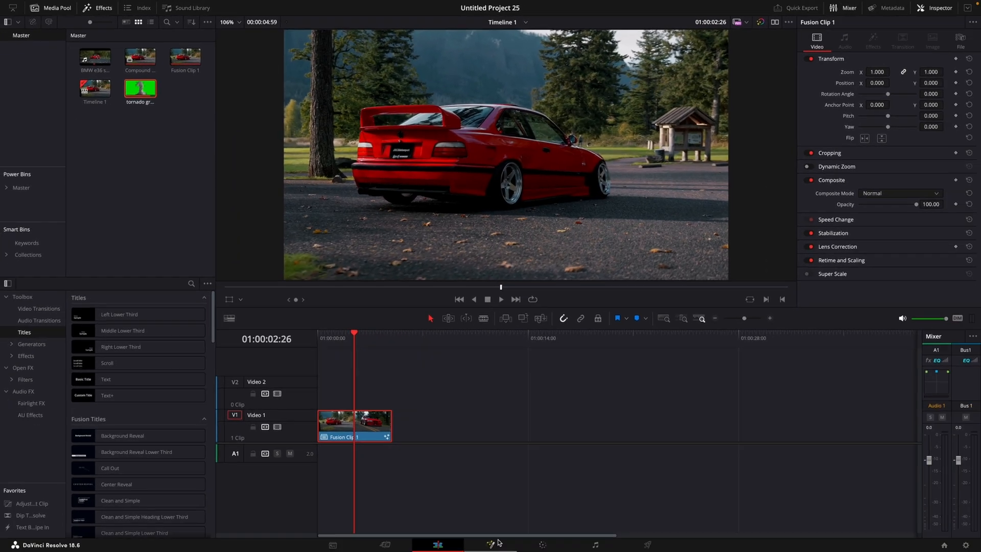
Delete Merge1 in the Fusion node graph so MediaIn1 feeds MediaOut1 directly.
left_click(491, 545)
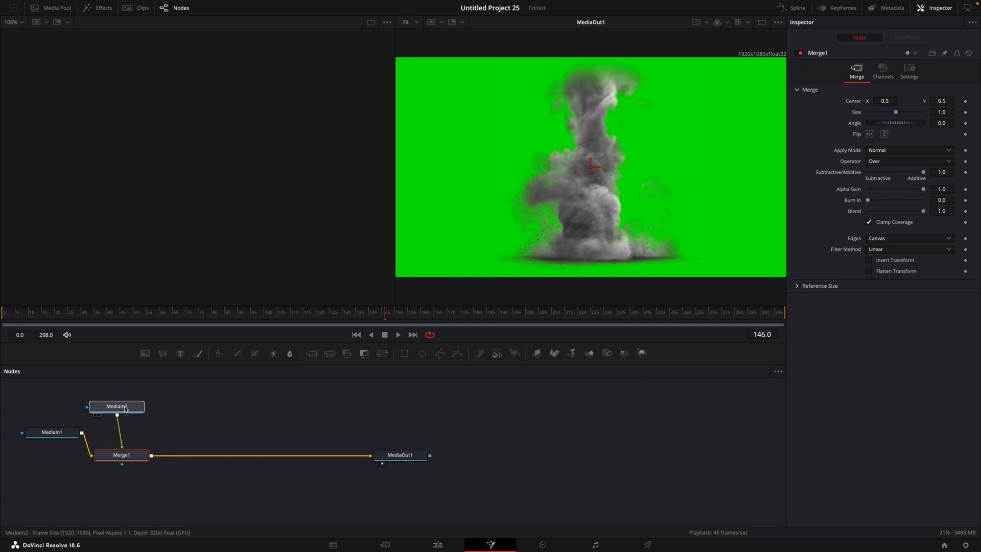
left_click(37, 456)
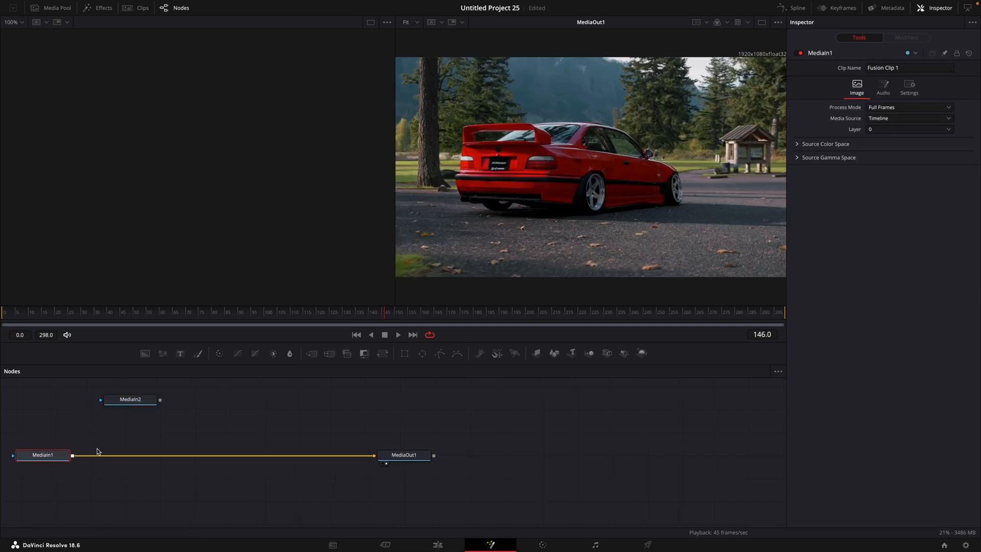
Add a Planar Tracker node between the car clip and the output.
type("del")
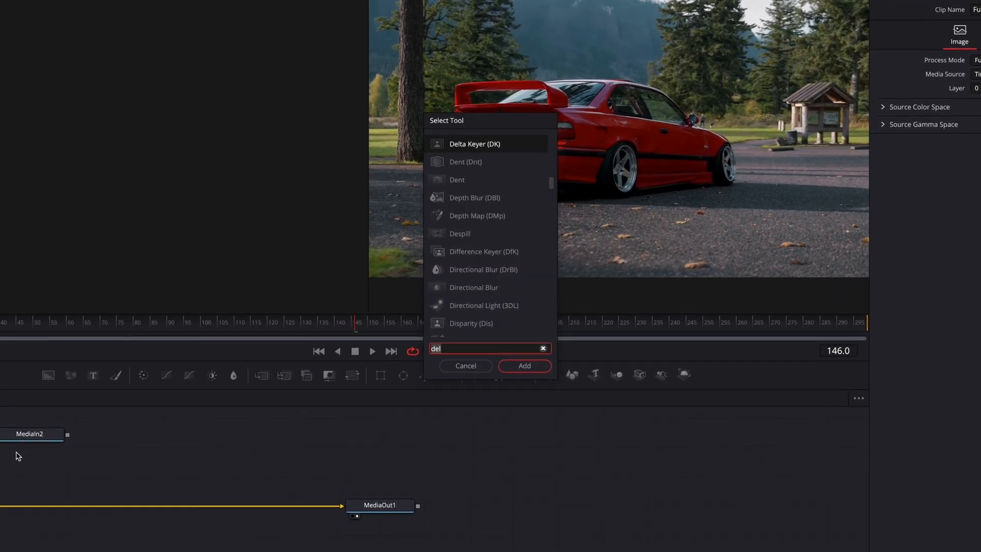
type("planar")
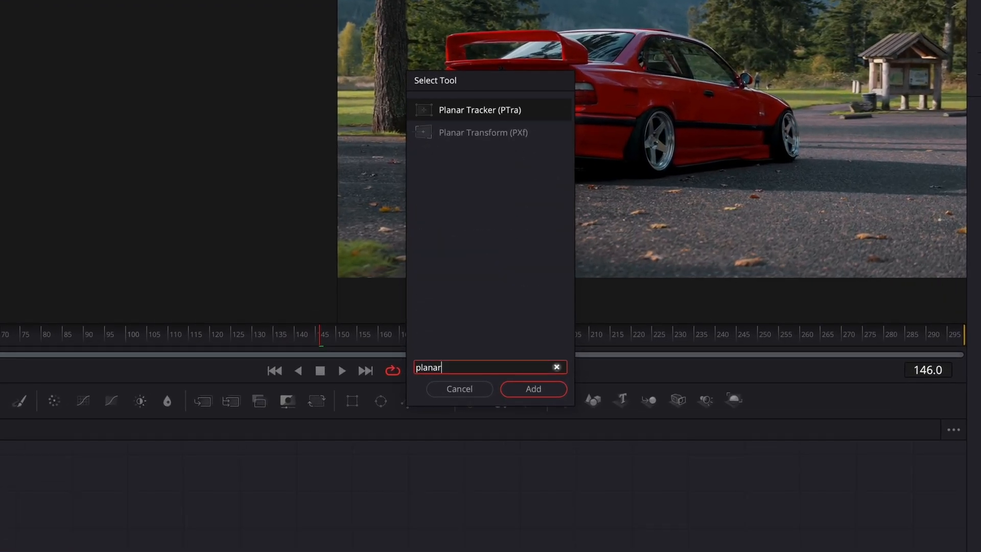
left_click(533, 388)
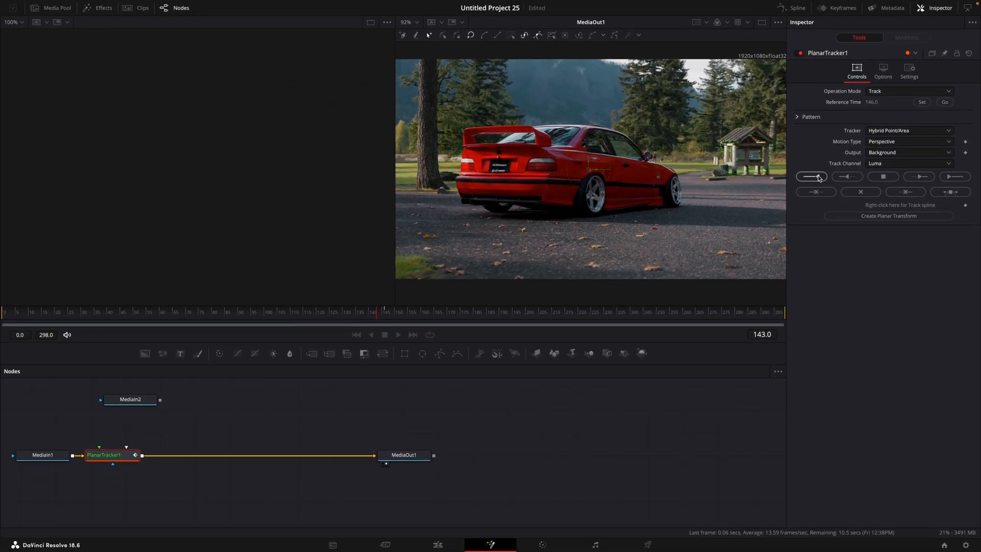
Track the drawn background pattern backward to the start and forward to the clip end.
left_click(810, 176)
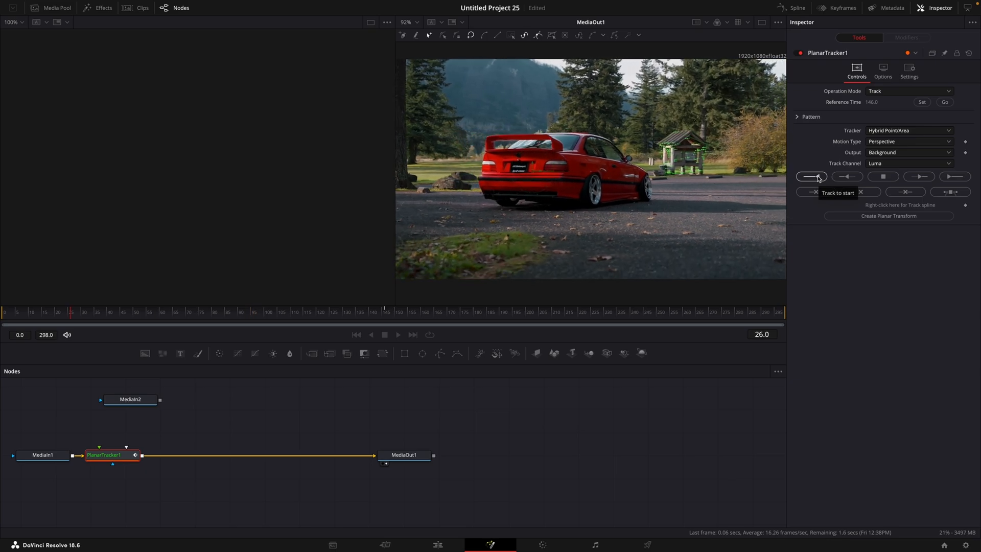
left_click(953, 177)
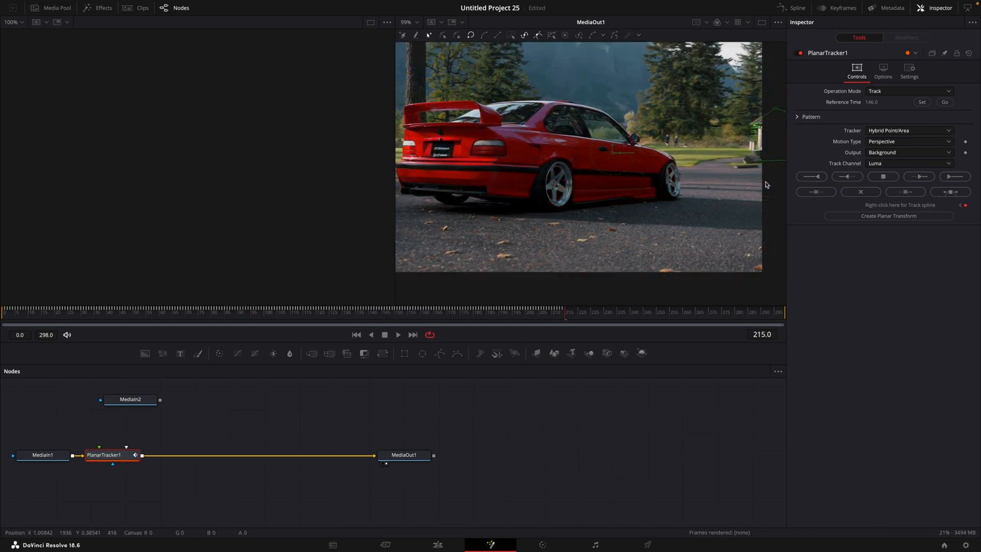
left_click(378, 310)
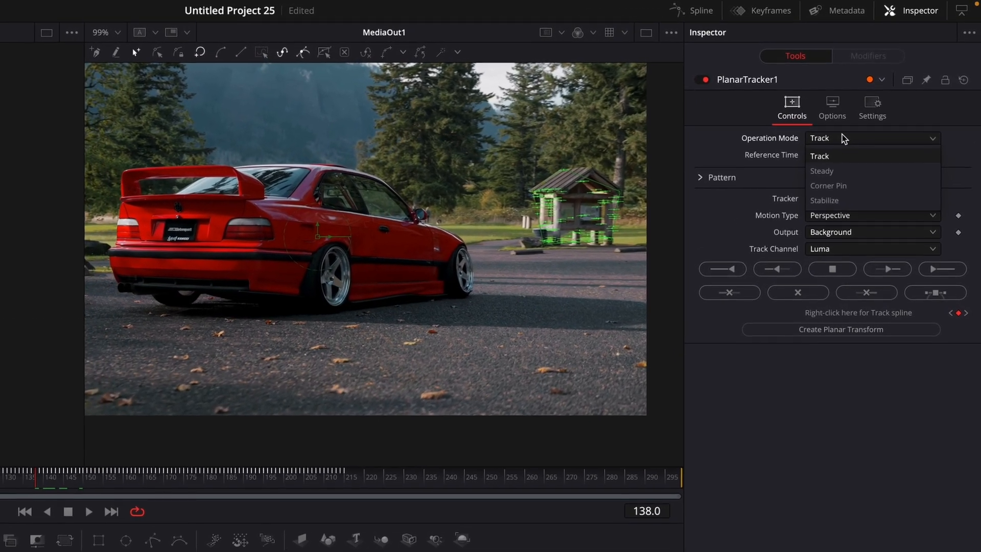
Set the Planar Tracker to Corner Pin mode and feed it the MediaIn2 tornado clip.
left_click(828, 186)
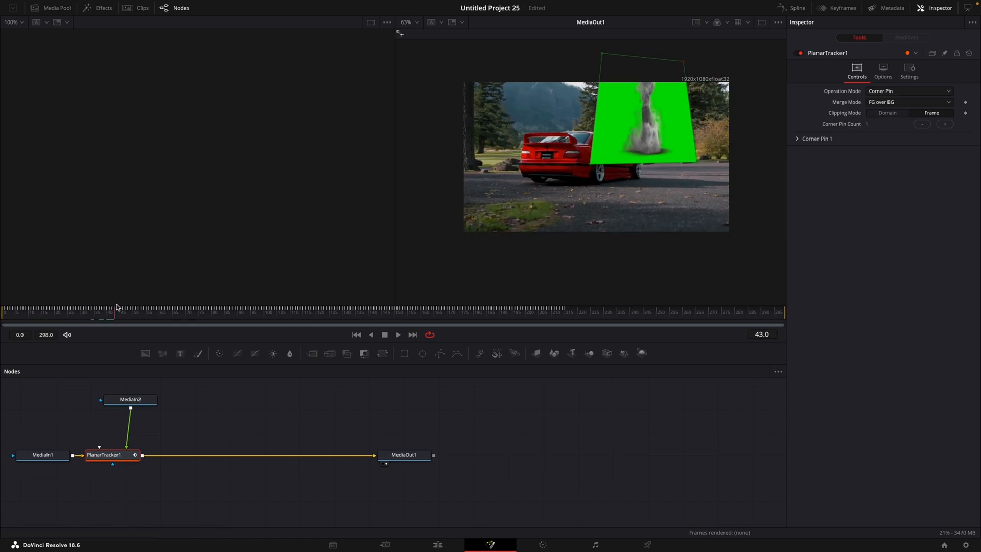
left_click(130, 400)
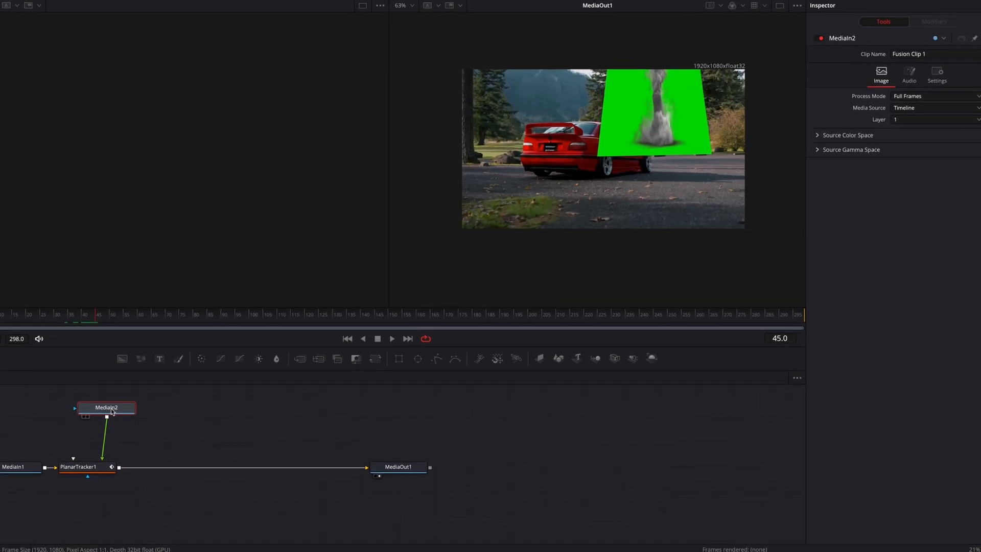
Key the tornado's green with a Delta Keyer before the tracker and enlarge its pinned area.
type("delta")
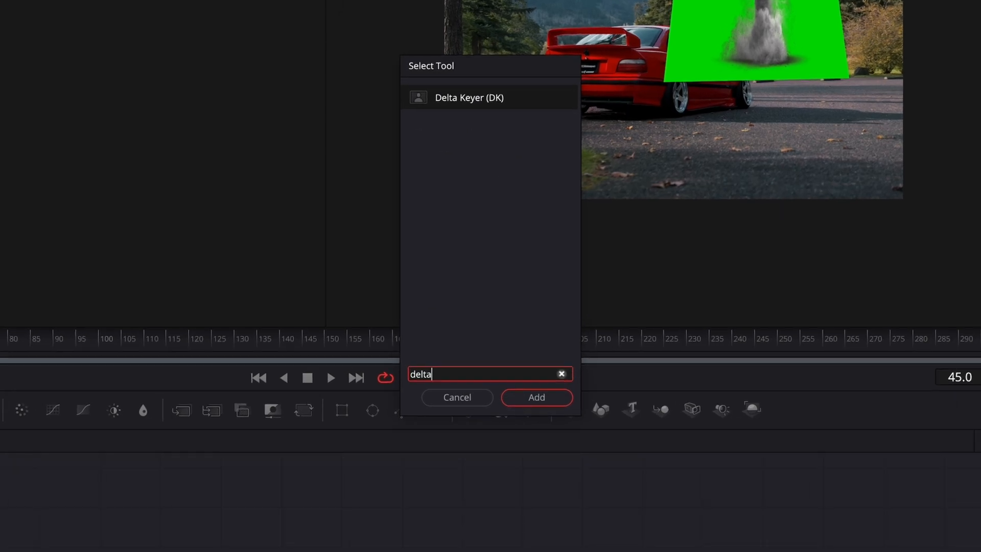
left_click(535, 397)
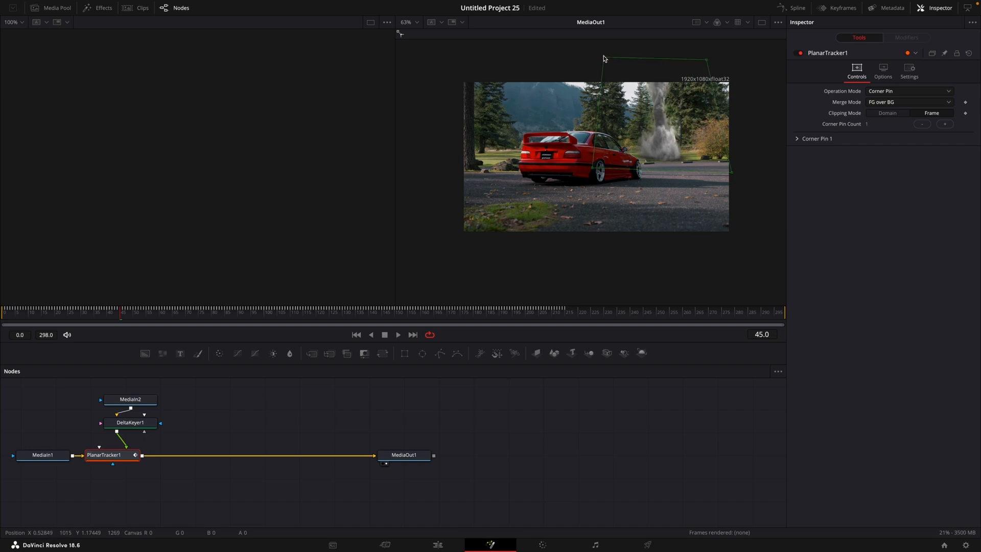
left_click(437, 545)
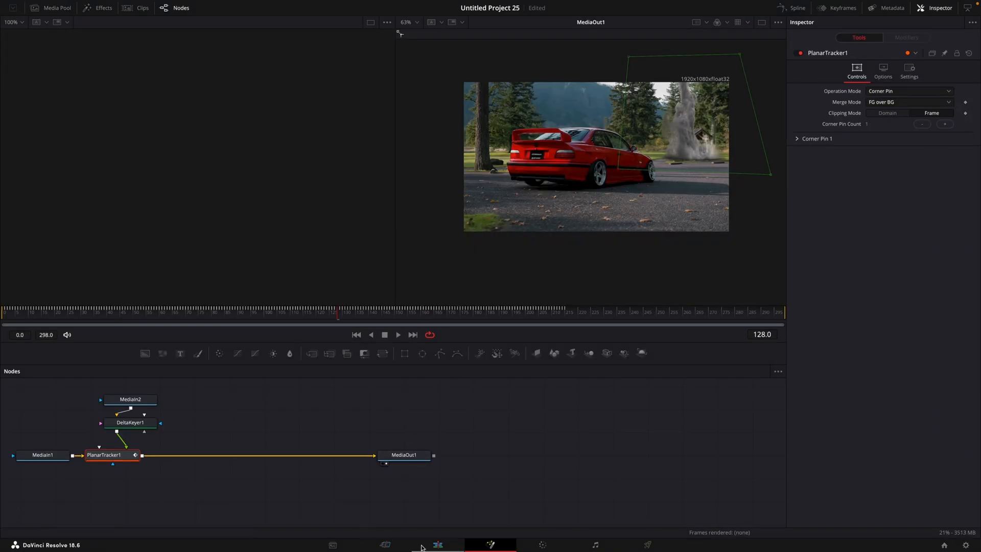
left_click(437, 544)
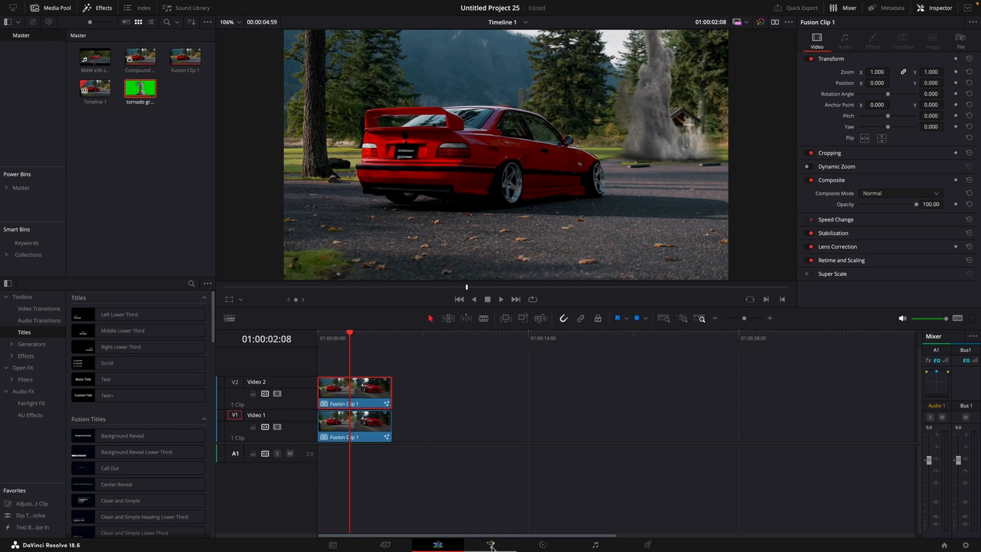
Place a duplicate Fusion clip on Video 2 and bring it into the Color page.
left_click(490, 545)
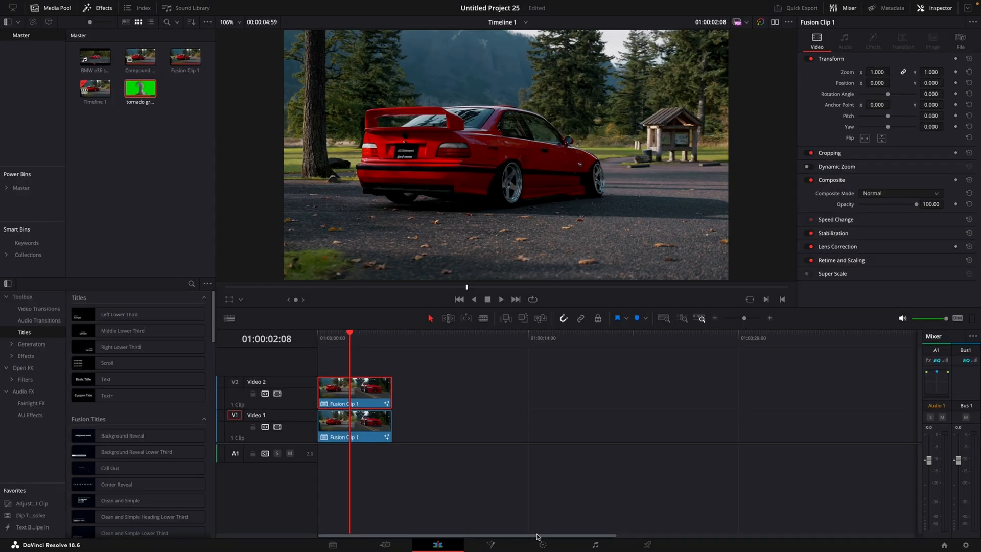
left_click(542, 544)
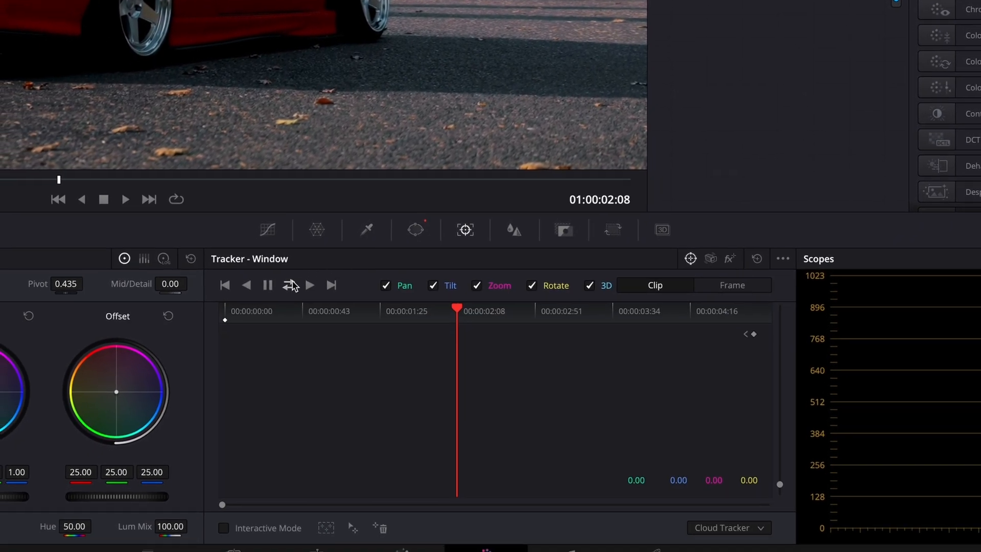
Draw a polygon window around the car, track it through the clip, then outline the house.
left_click(290, 285)
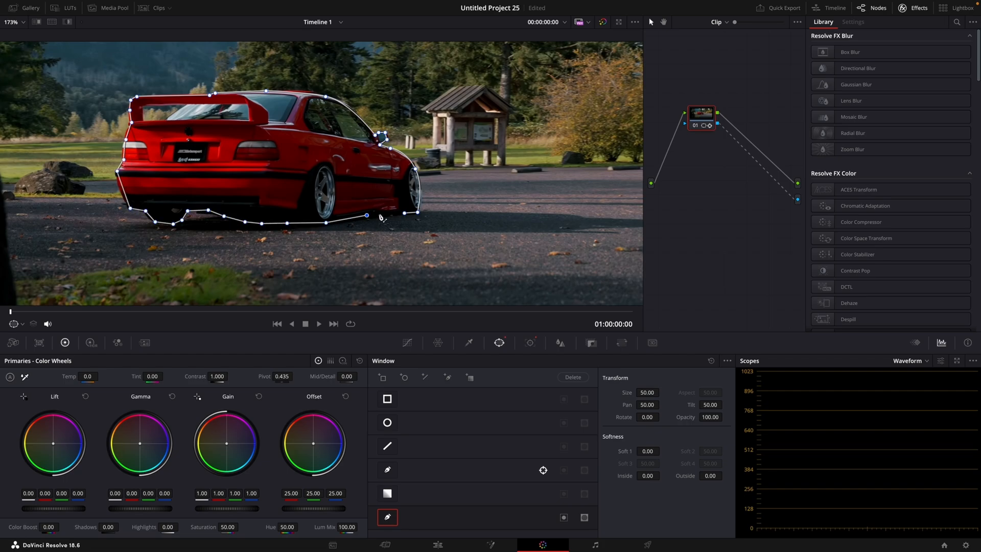
left_click(529, 342)
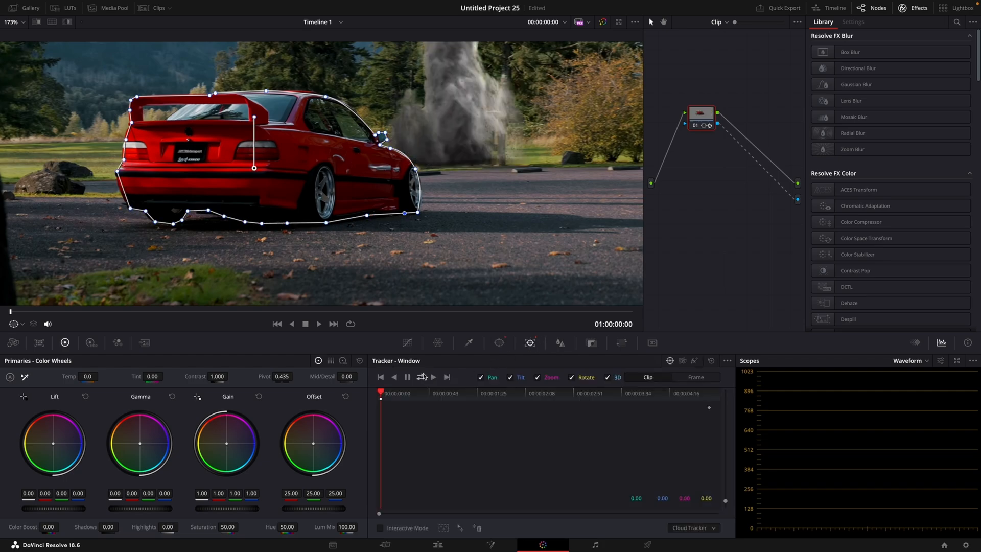
left_click(421, 377)
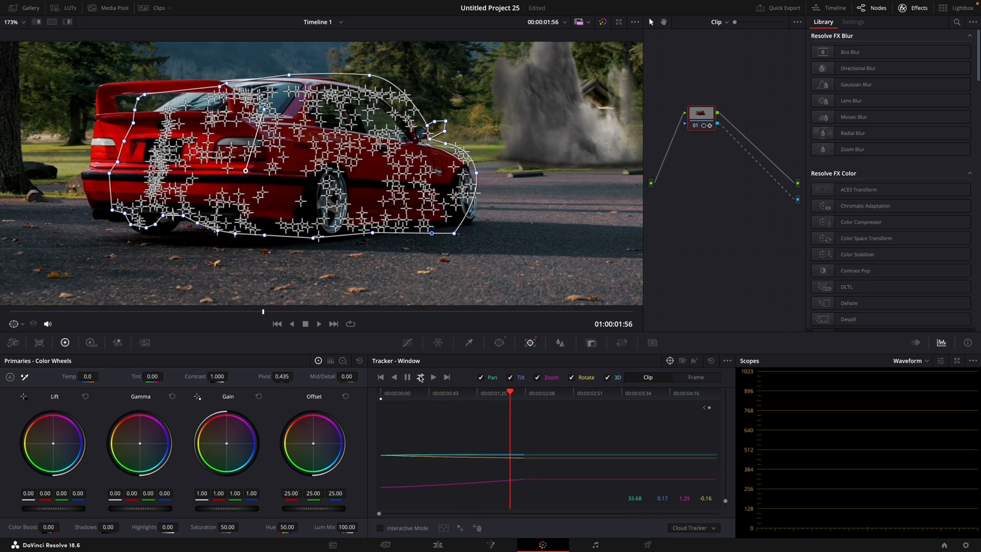
left_click(421, 377)
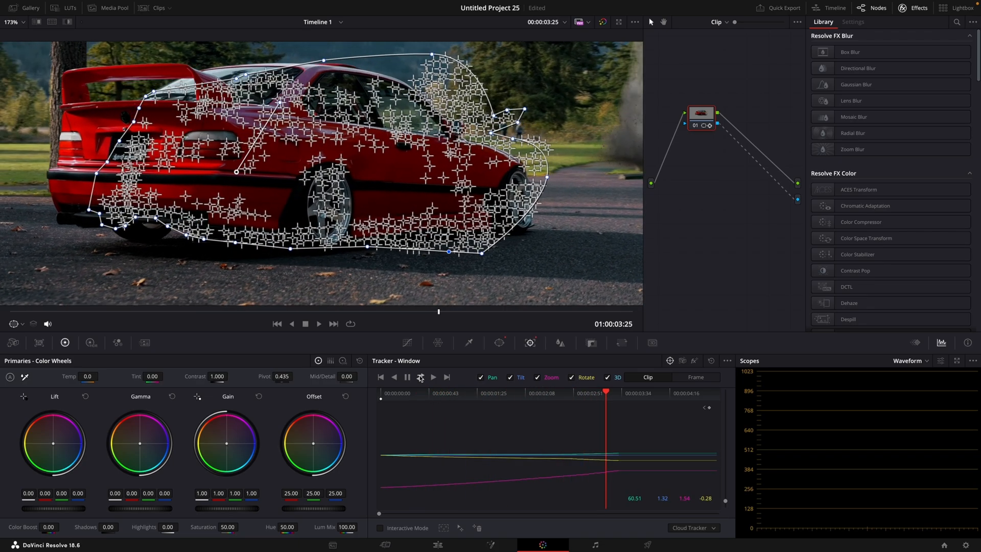
left_click(421, 377)
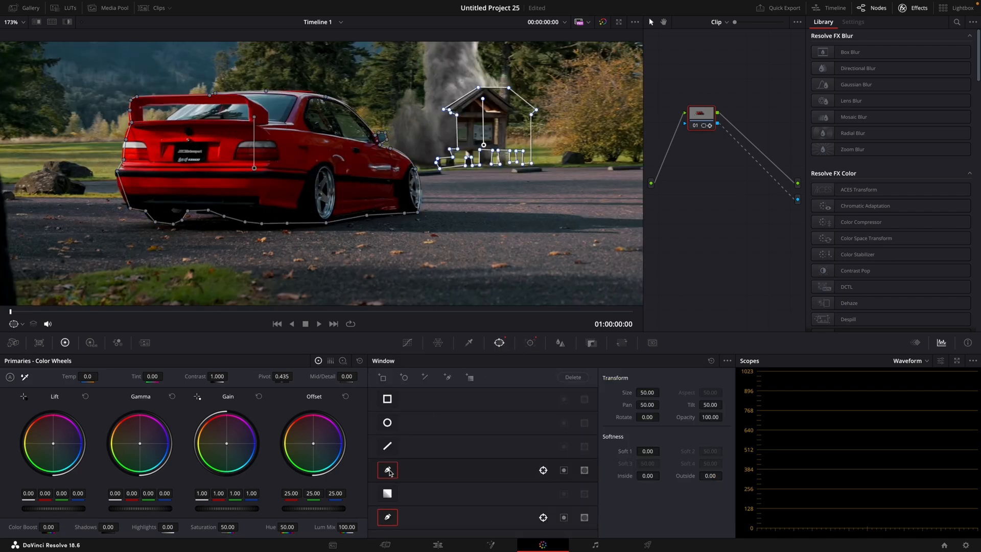
Create a New Compound Clip from the two stacked car clips on the Edit timeline.
left_click(437, 545)
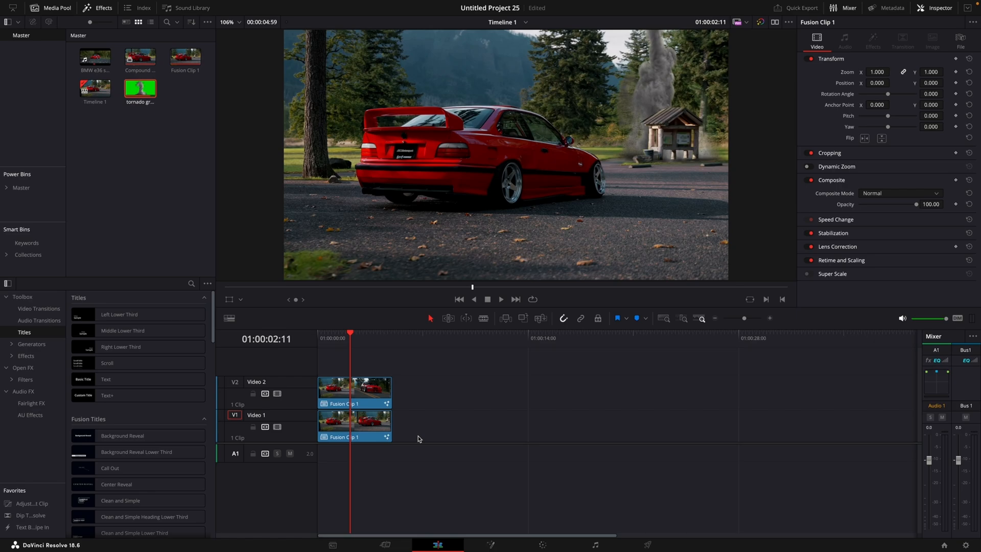
right_click(355, 422)
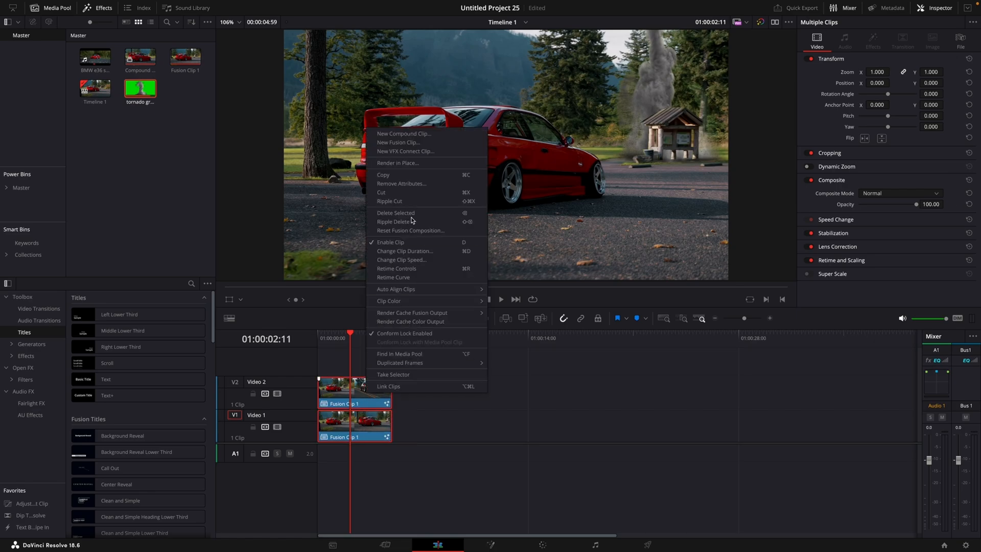
left_click(404, 133)
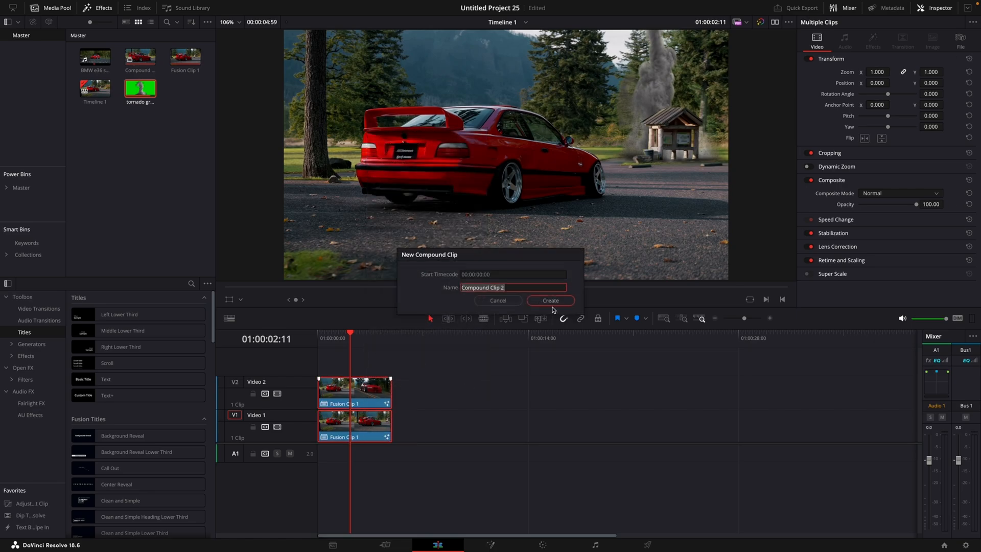
left_click(550, 301)
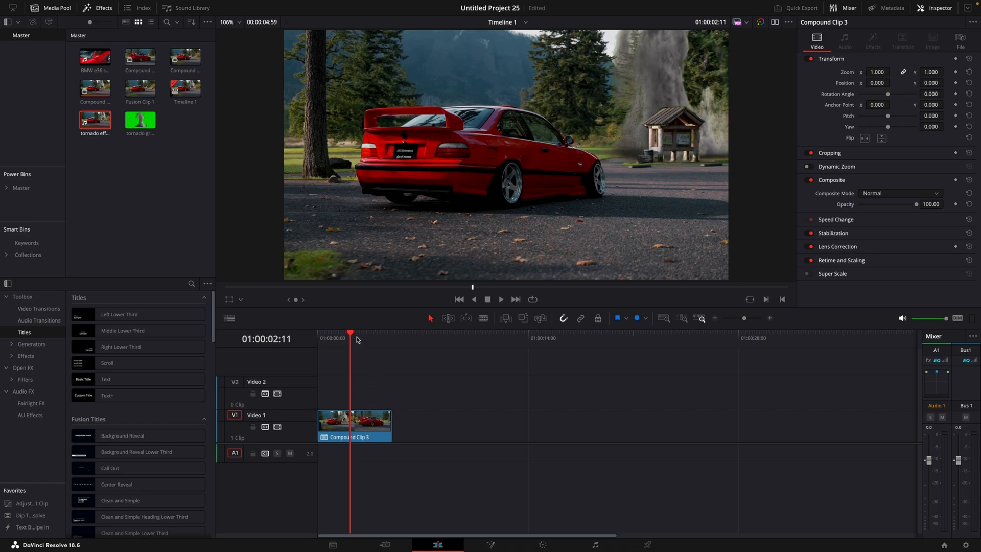